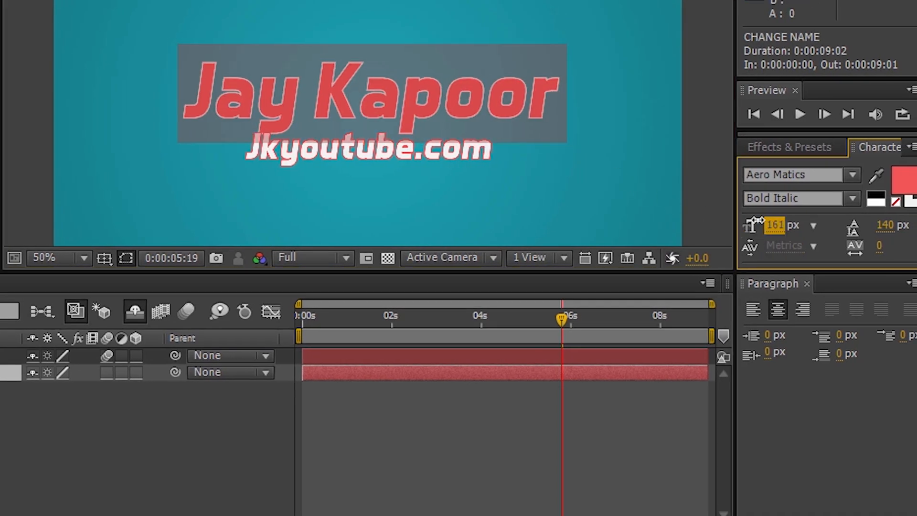
# Step: Start the After Effects CC free trial download, then search Google for 'intro after effects'
pyautogui.moveTo(751, 226); pyautogui.dragTo(757, 226)
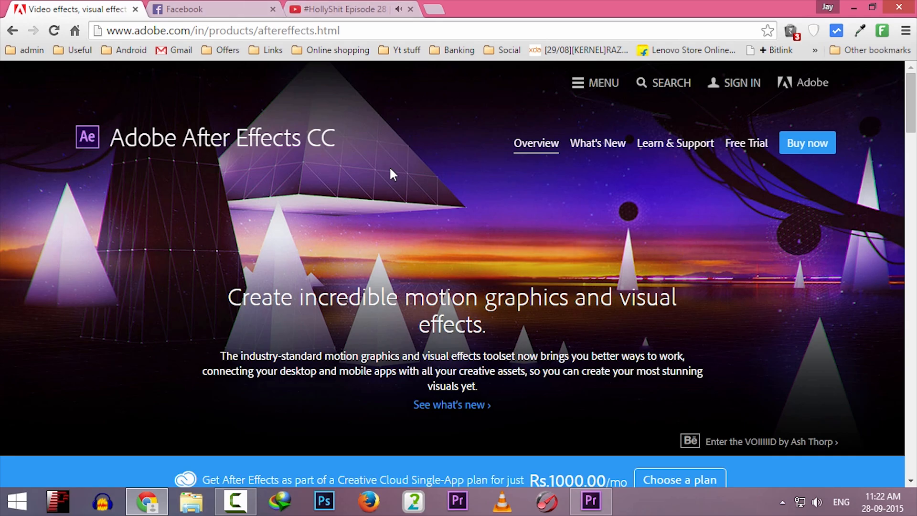
pyautogui.moveTo(730, 143)
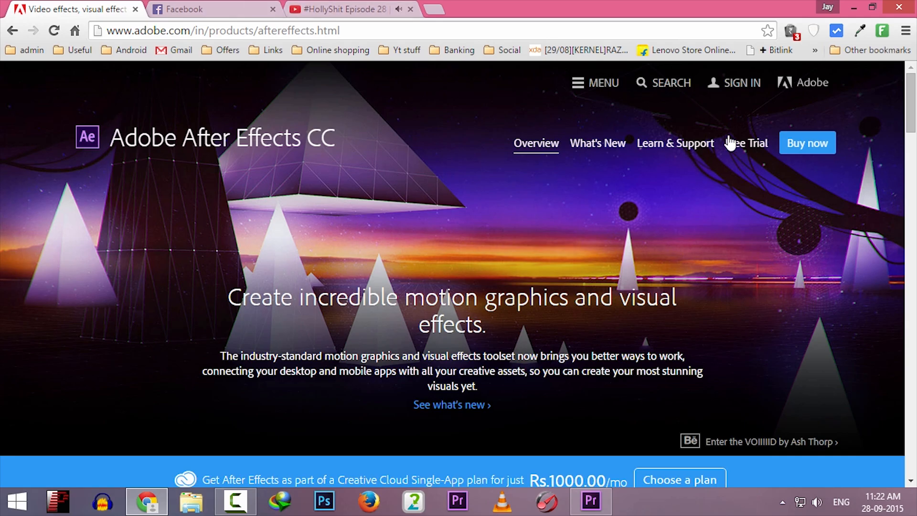
pyautogui.click(746, 142)
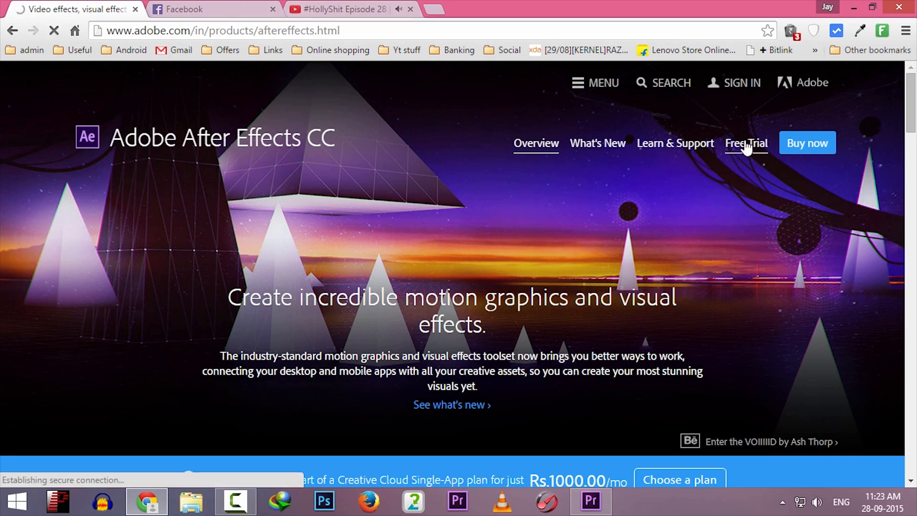
pyautogui.click(745, 143)
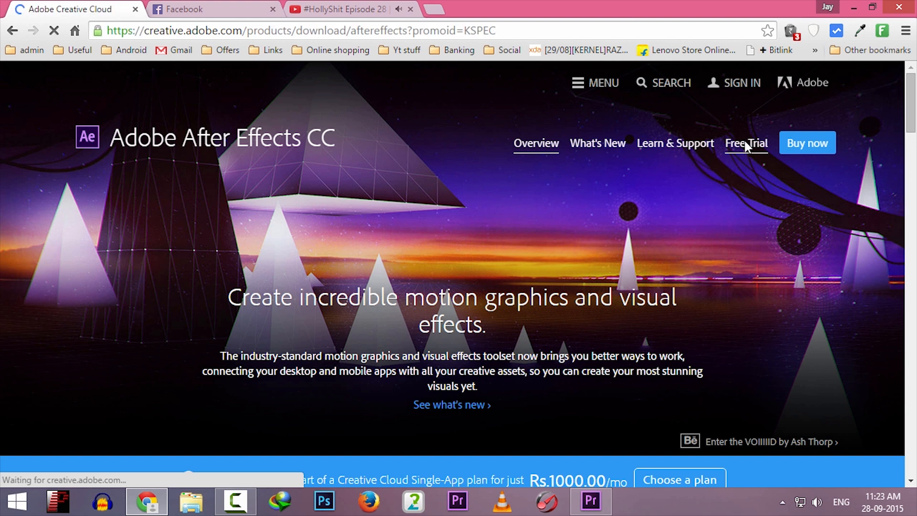
pyautogui.click(746, 143)
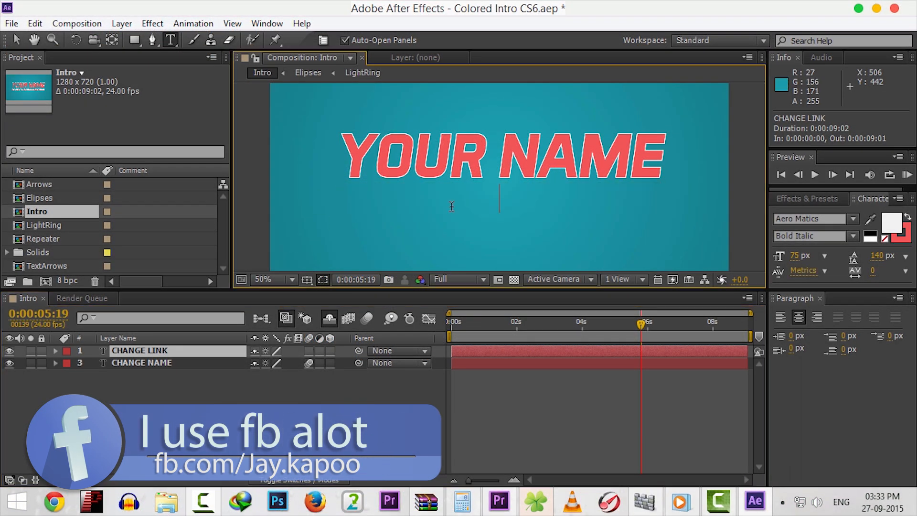
pyautogui.write('Jkyo')
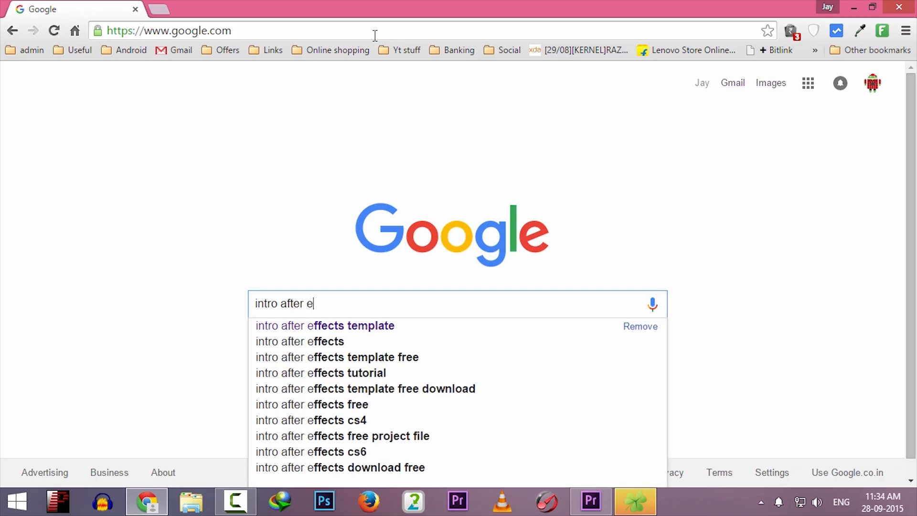
pyautogui.click(324, 326)
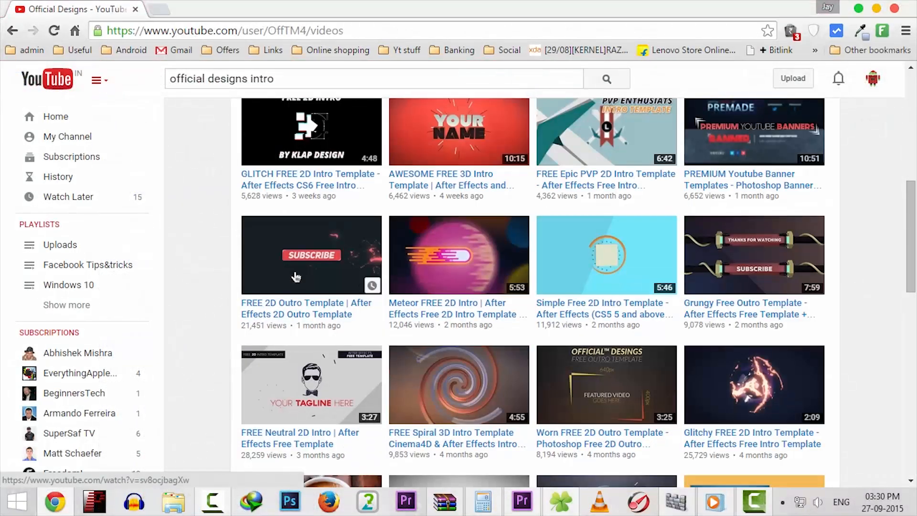
# Step: Open the COLORED Free 2D Intro video and follow its INTRO FREE DOWNLOAD description link
pyautogui.scroll(-3)
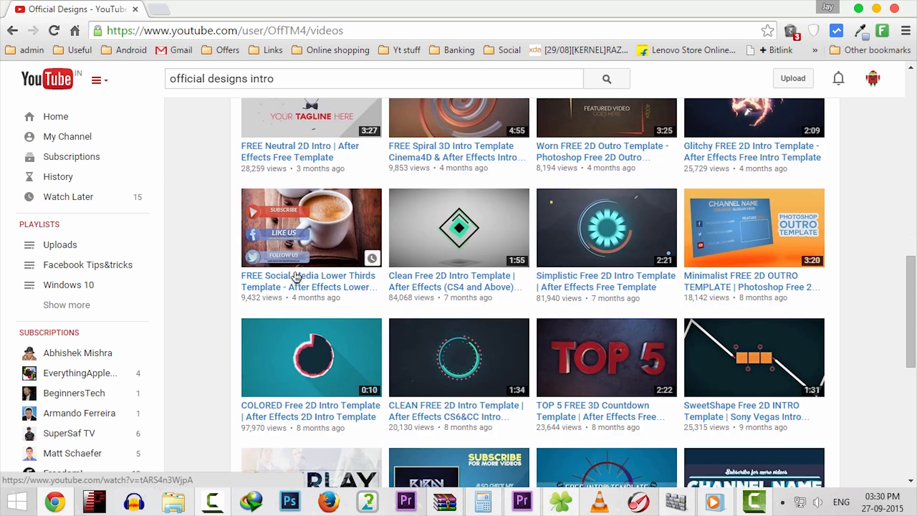
pyautogui.click(310, 357)
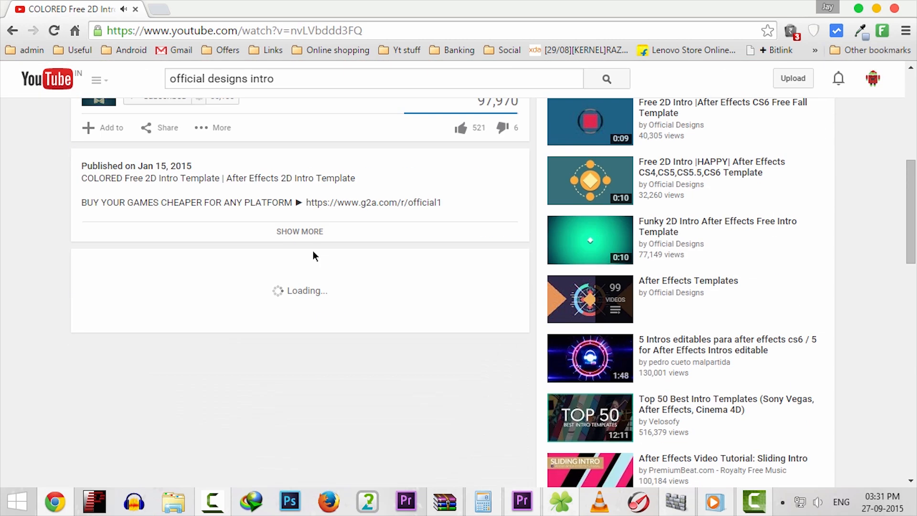
pyautogui.click(299, 231)
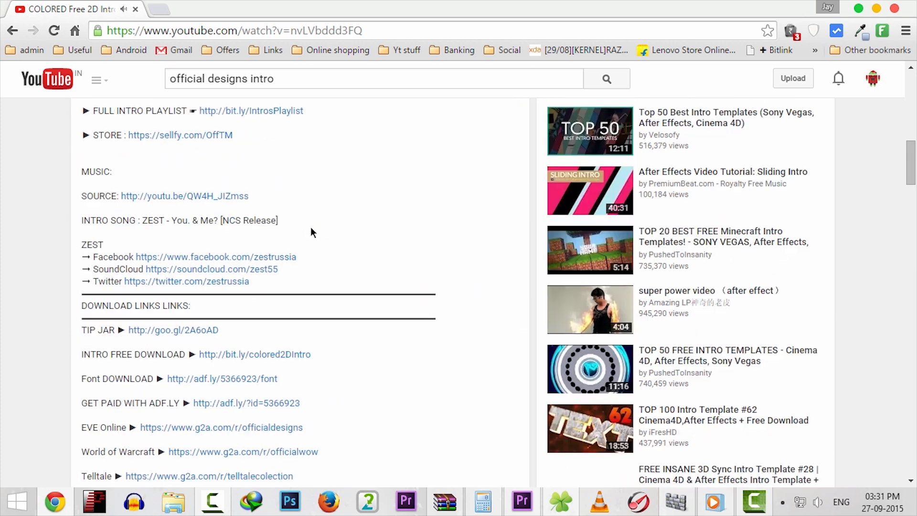
pyautogui.scroll(-3)
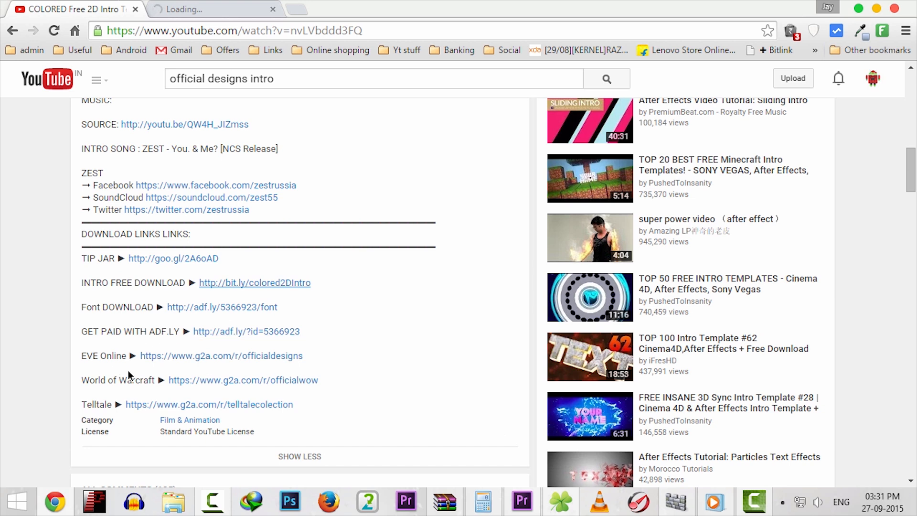
pyautogui.click(222, 307)
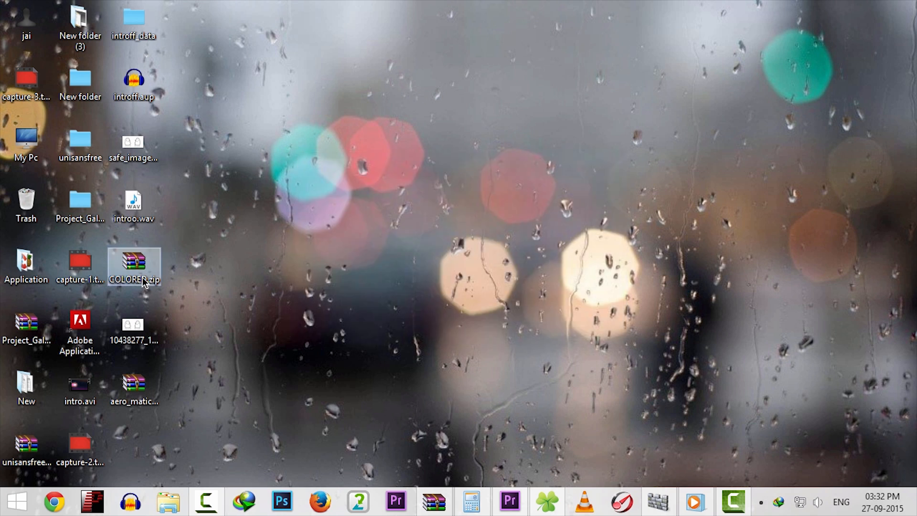
# Step: Extract COLORED.zip and open Colored Intro CS6.aep from the COLORED folder
pyautogui.rightClick(134, 268)
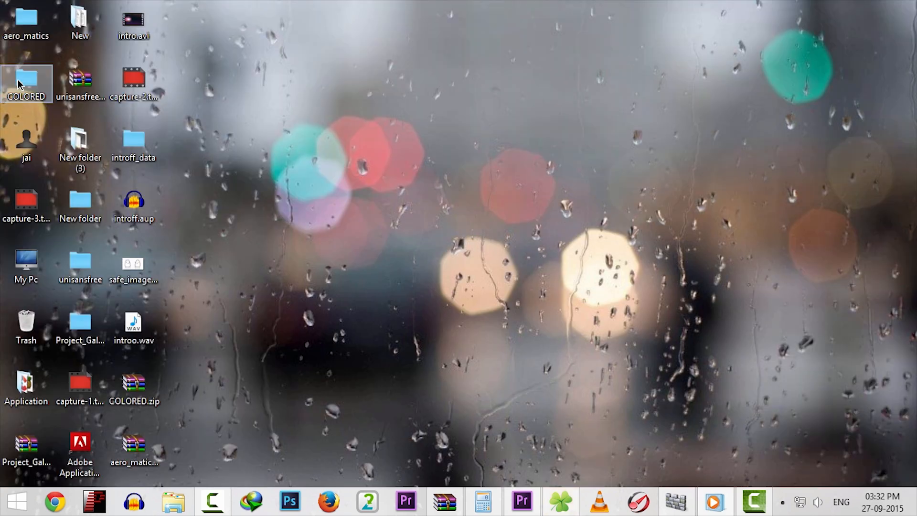
pyautogui.doubleClick(26, 84)
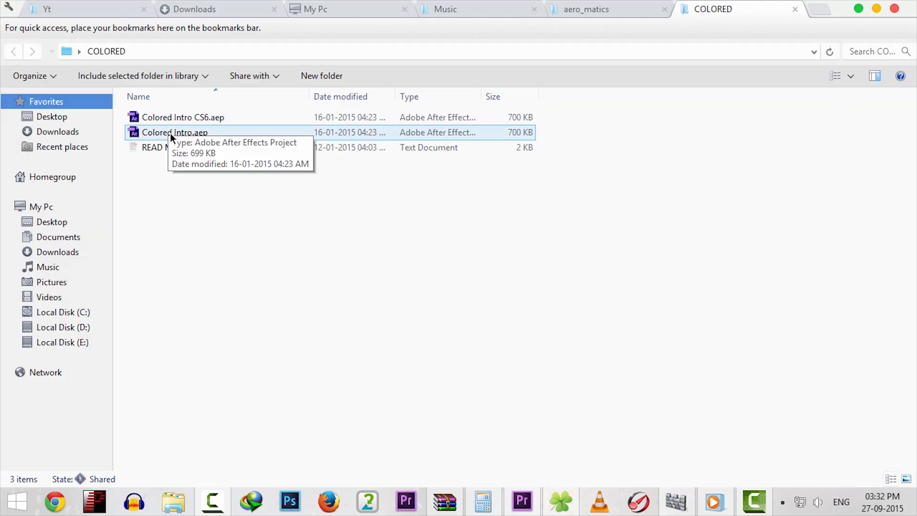
pyautogui.click(183, 117)
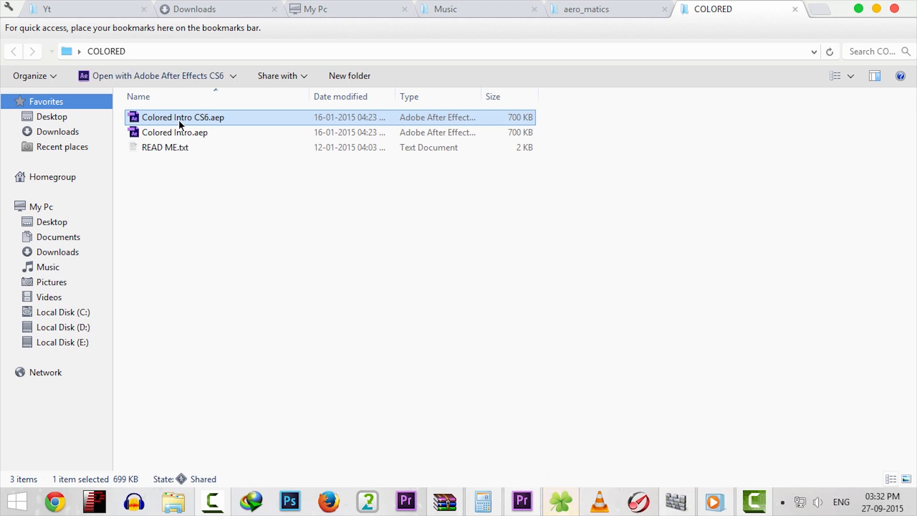
pyautogui.doubleClick(183, 117)
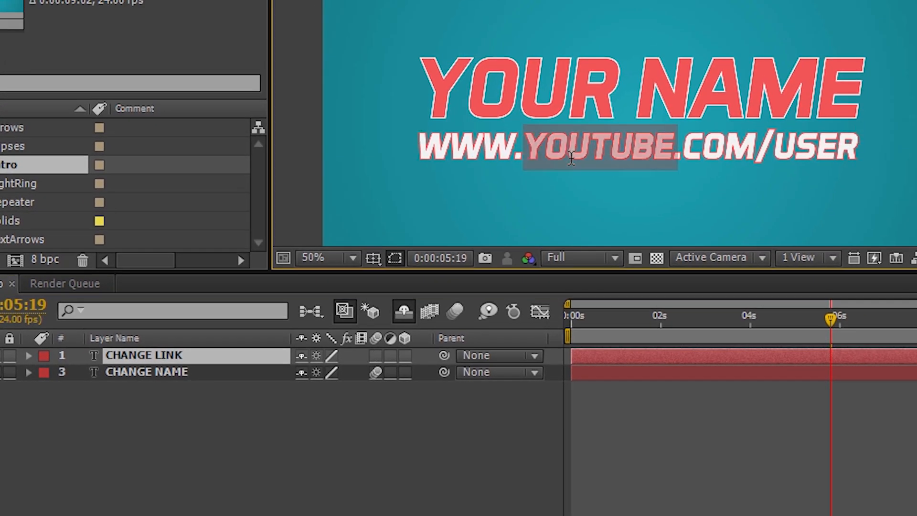
# Step: Replace the template's link text with 'Jkyoutube.com' and YOUR NAME with 'Jay Kapoor'
pyautogui.write('Jkyoutube.com')
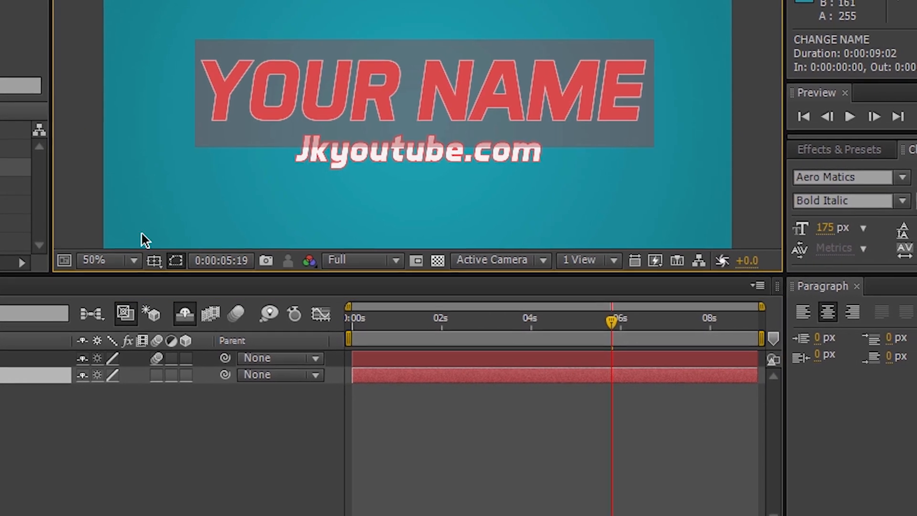
pyautogui.write('Jay')
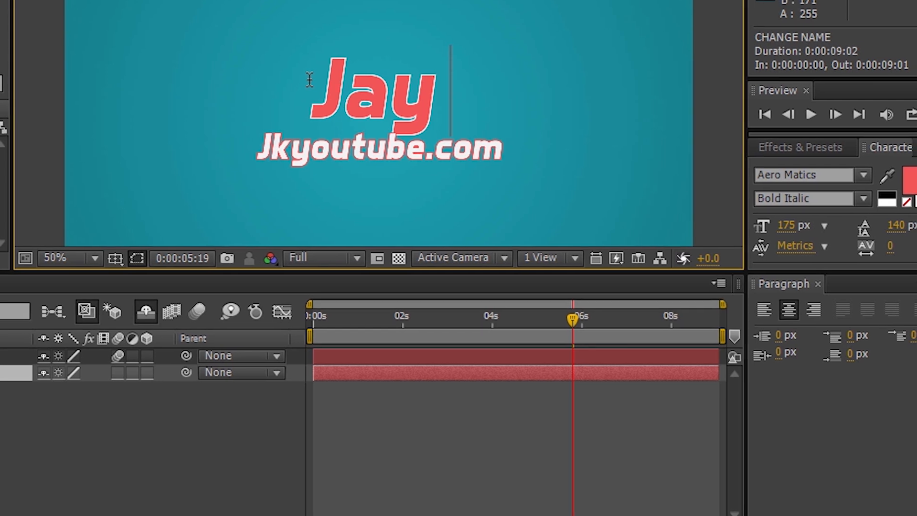
pyautogui.write('Kapoor')
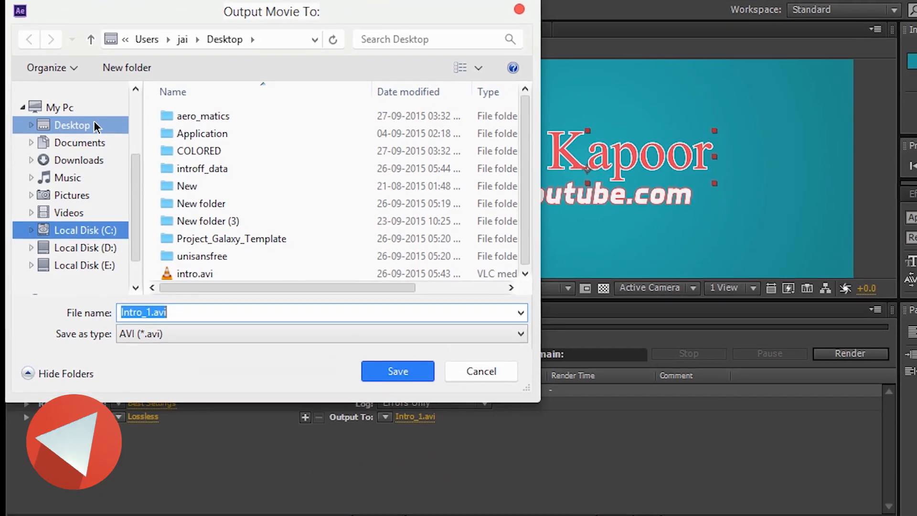
# Step: Set the render output file to newintroenjoy.avi and start rendering
pyautogui.write('n')
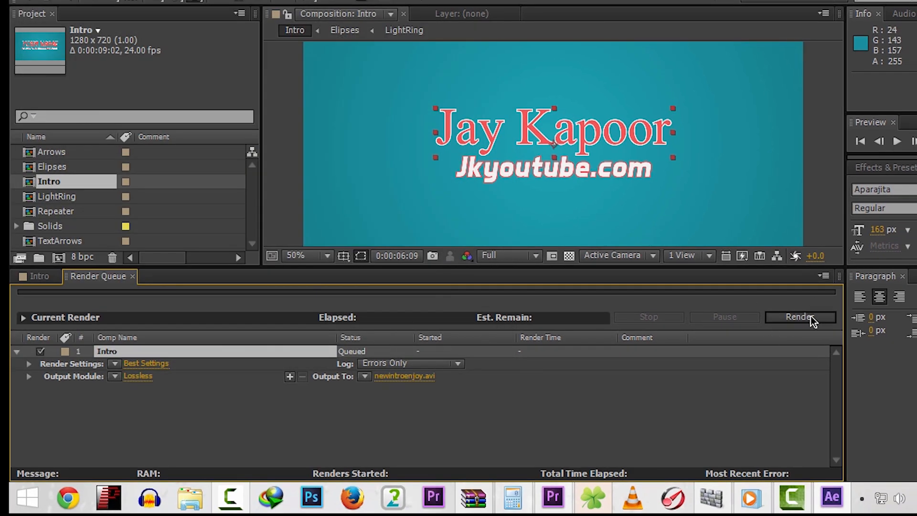
pyautogui.click(799, 316)
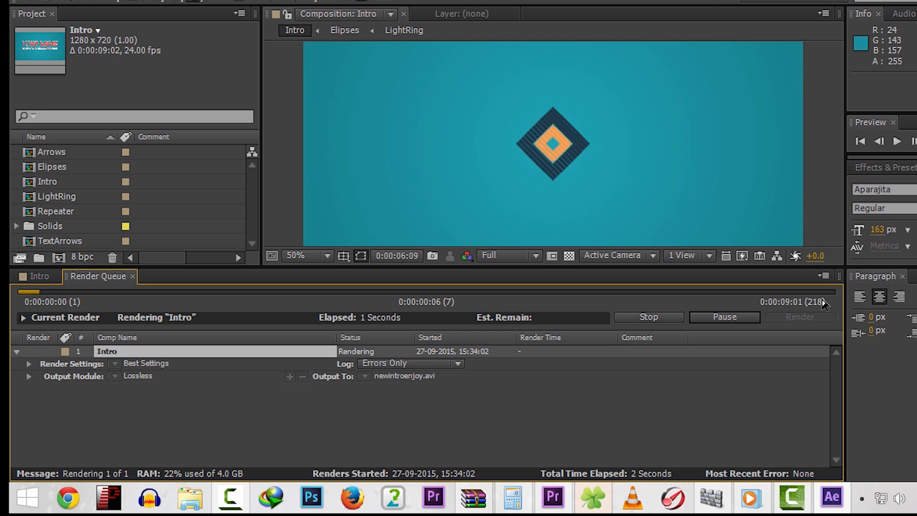